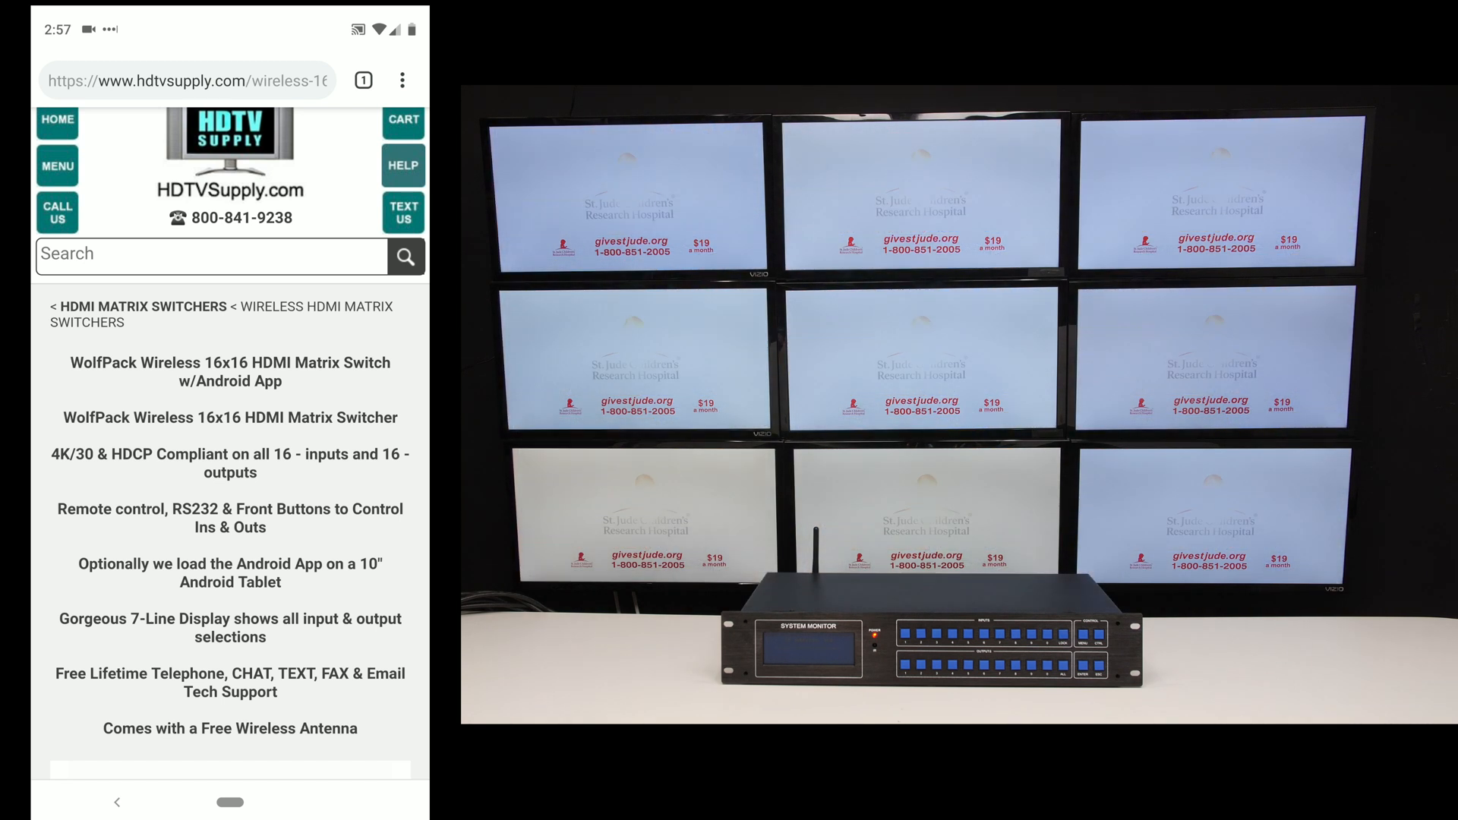
Step: Browse down the WolfPack wireless HDMI matrix switch product page on HDTVSupply
scroll("down", 3)
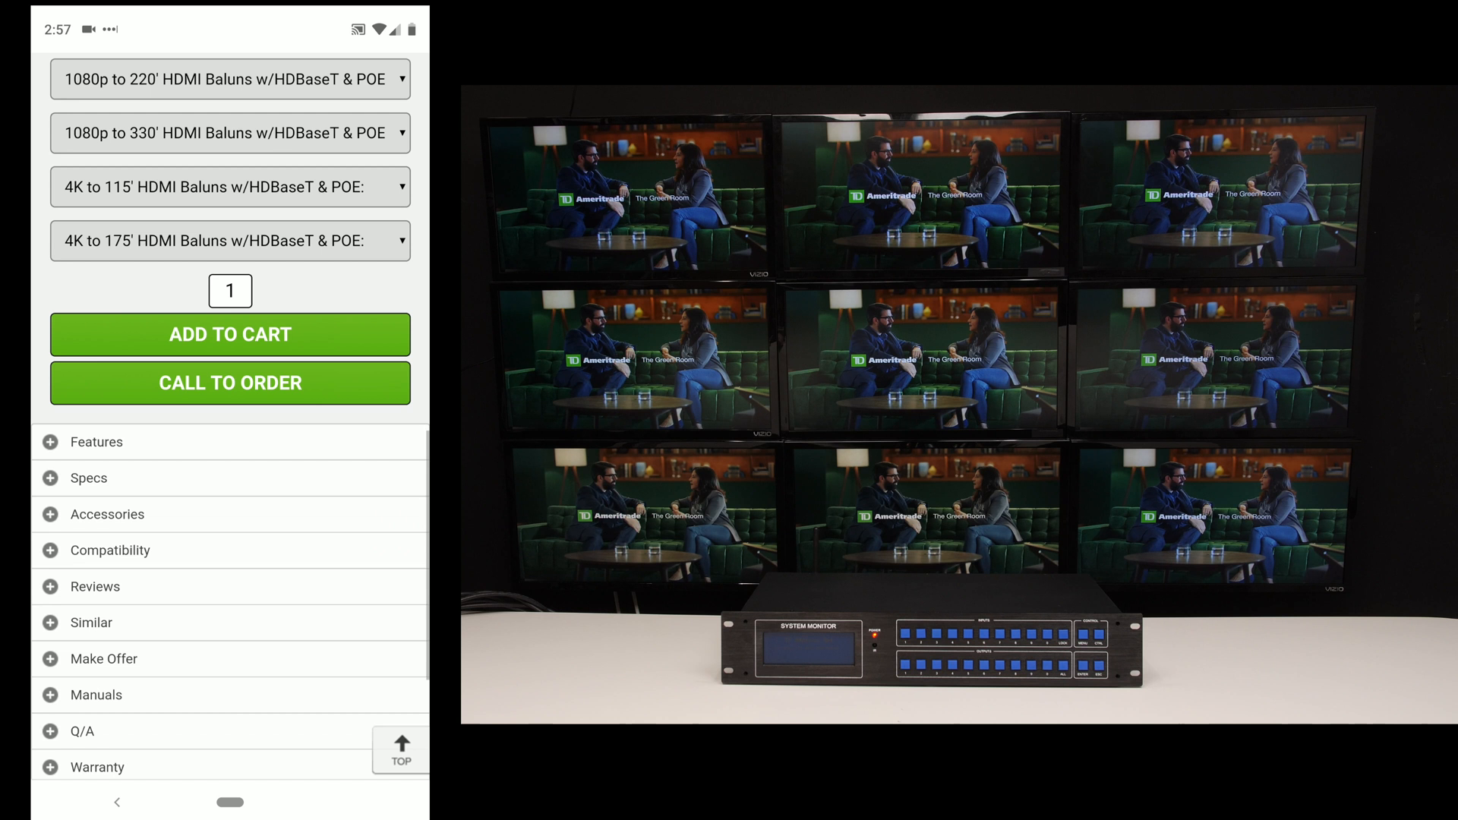
scroll("down", 3)
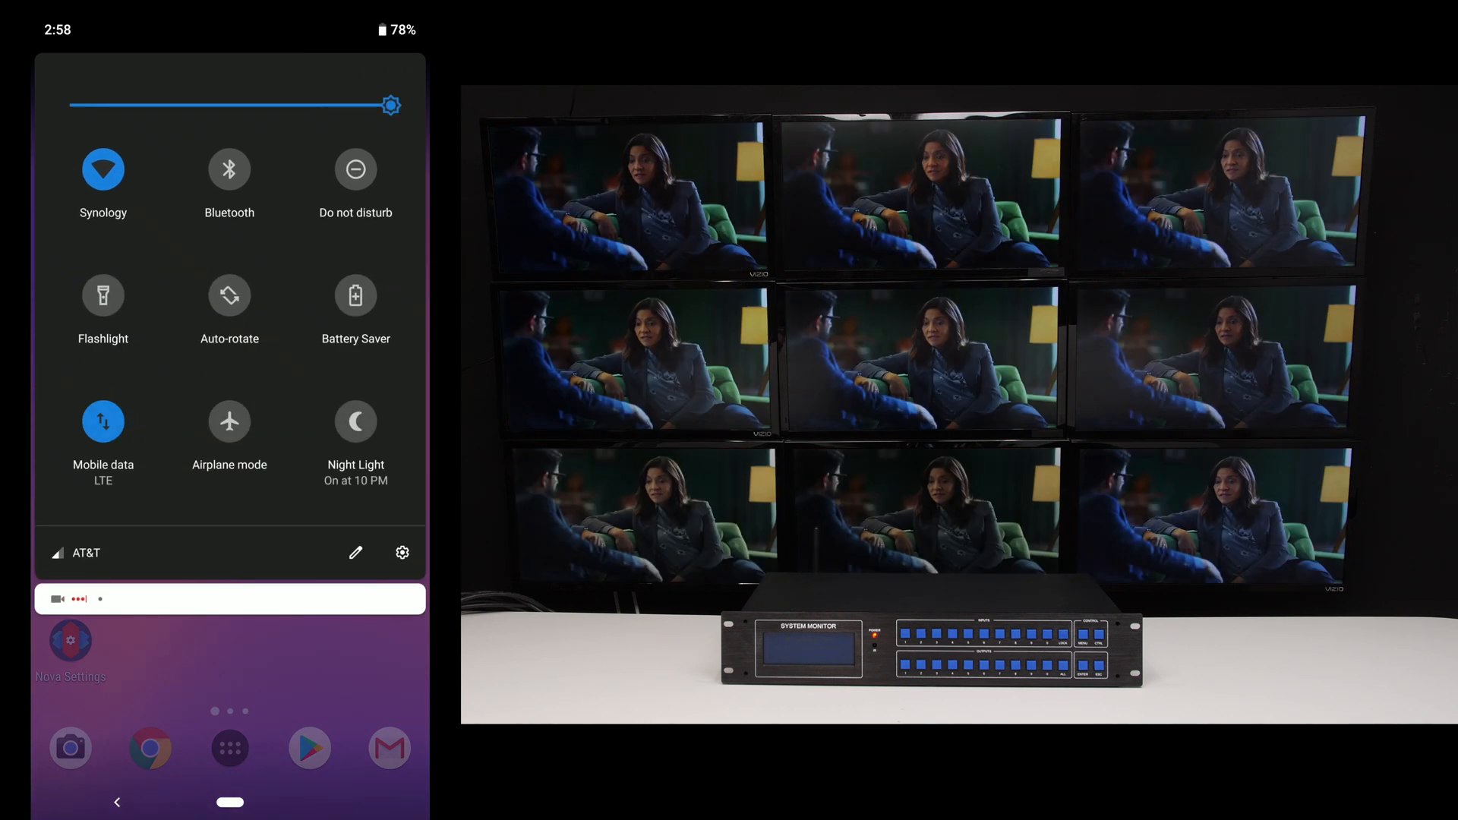
Step: Go from the Settings gear into Network & internet to reach the Wi-Fi list
left_click(403, 553)
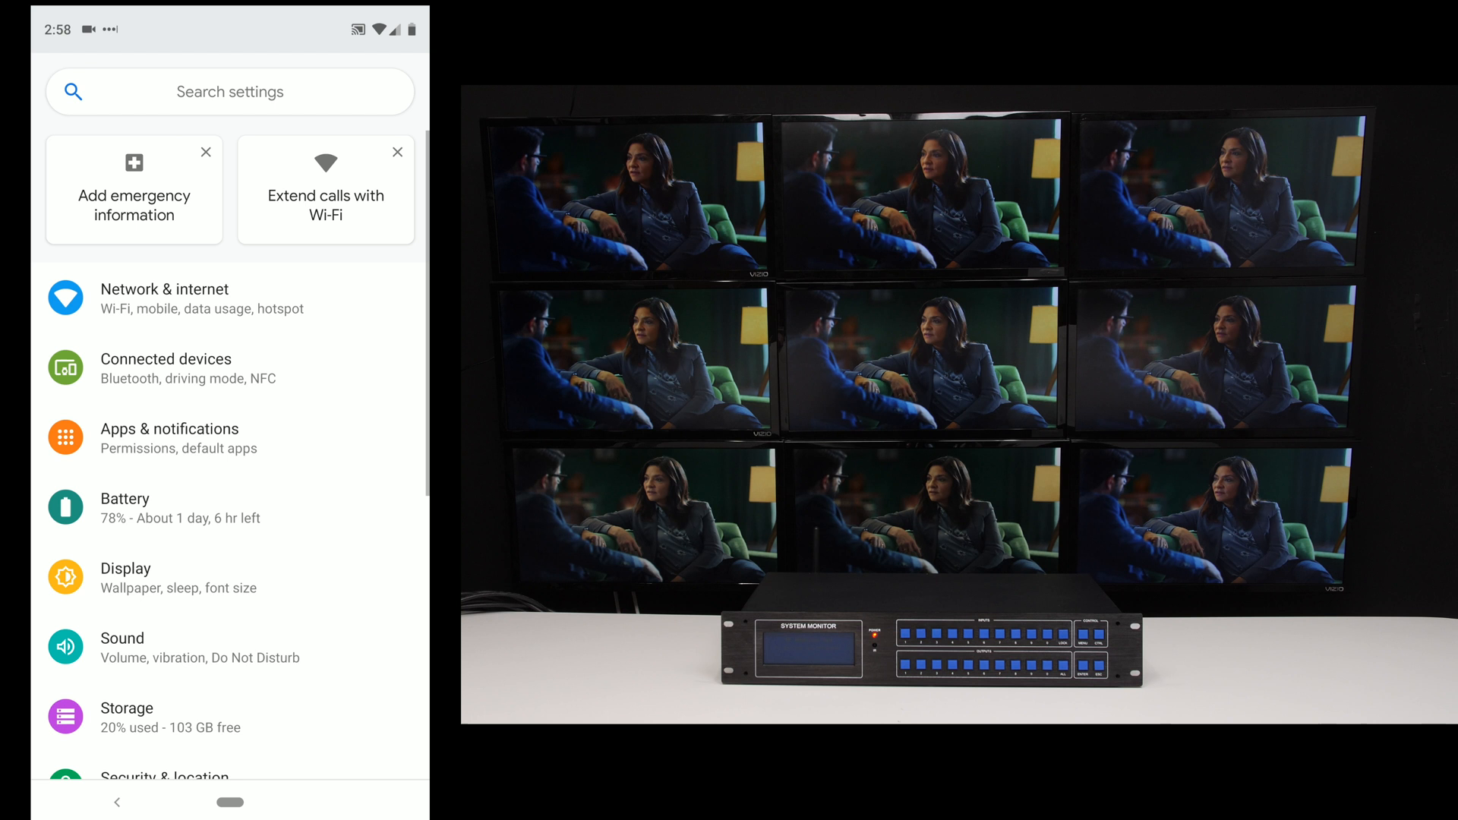
left_click(164, 298)
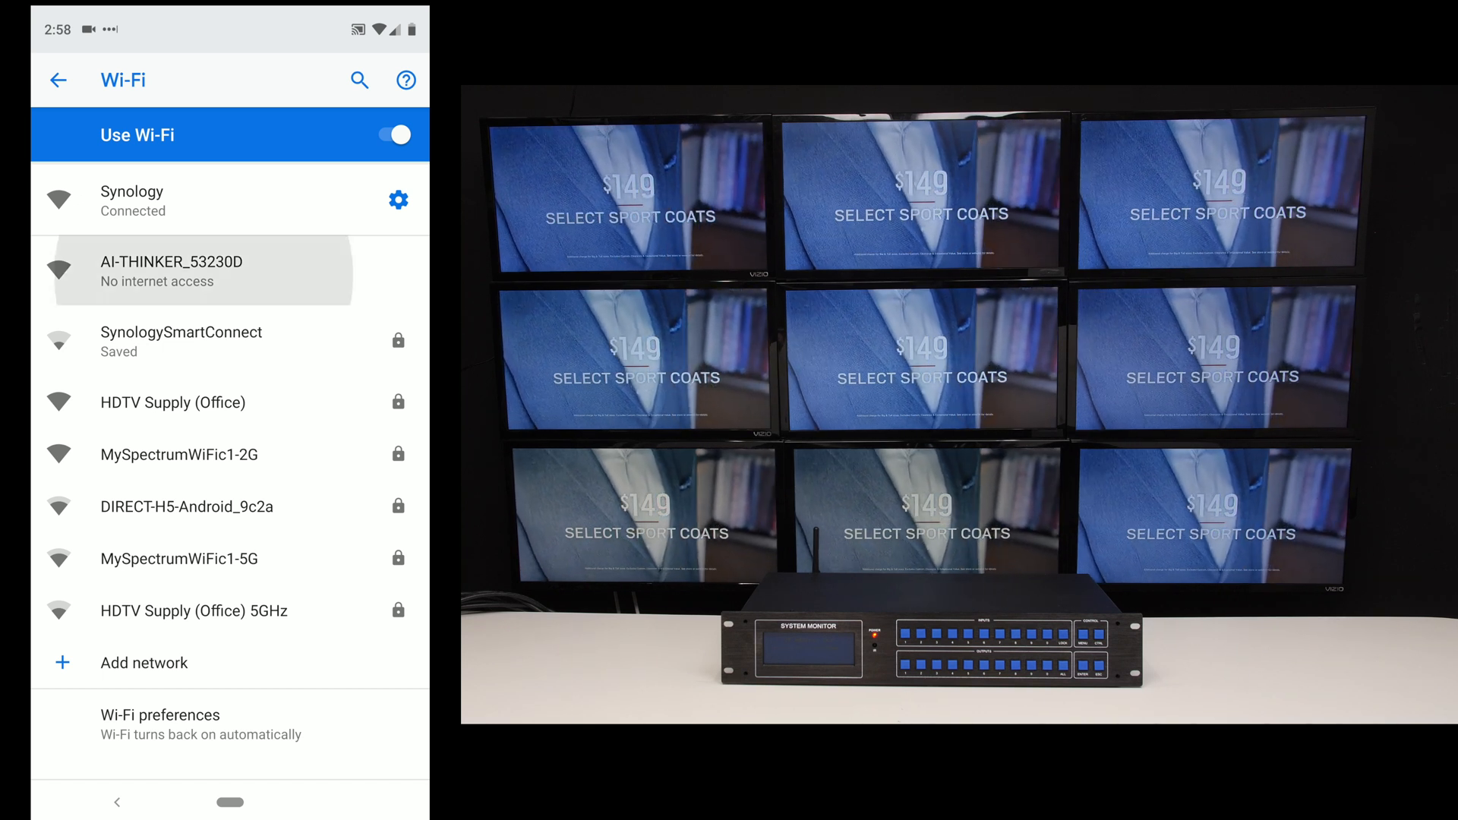
Step: Connect the phone to the matrix's AI-THINKER_53230D Wi-Fi network
left_click(181, 271)
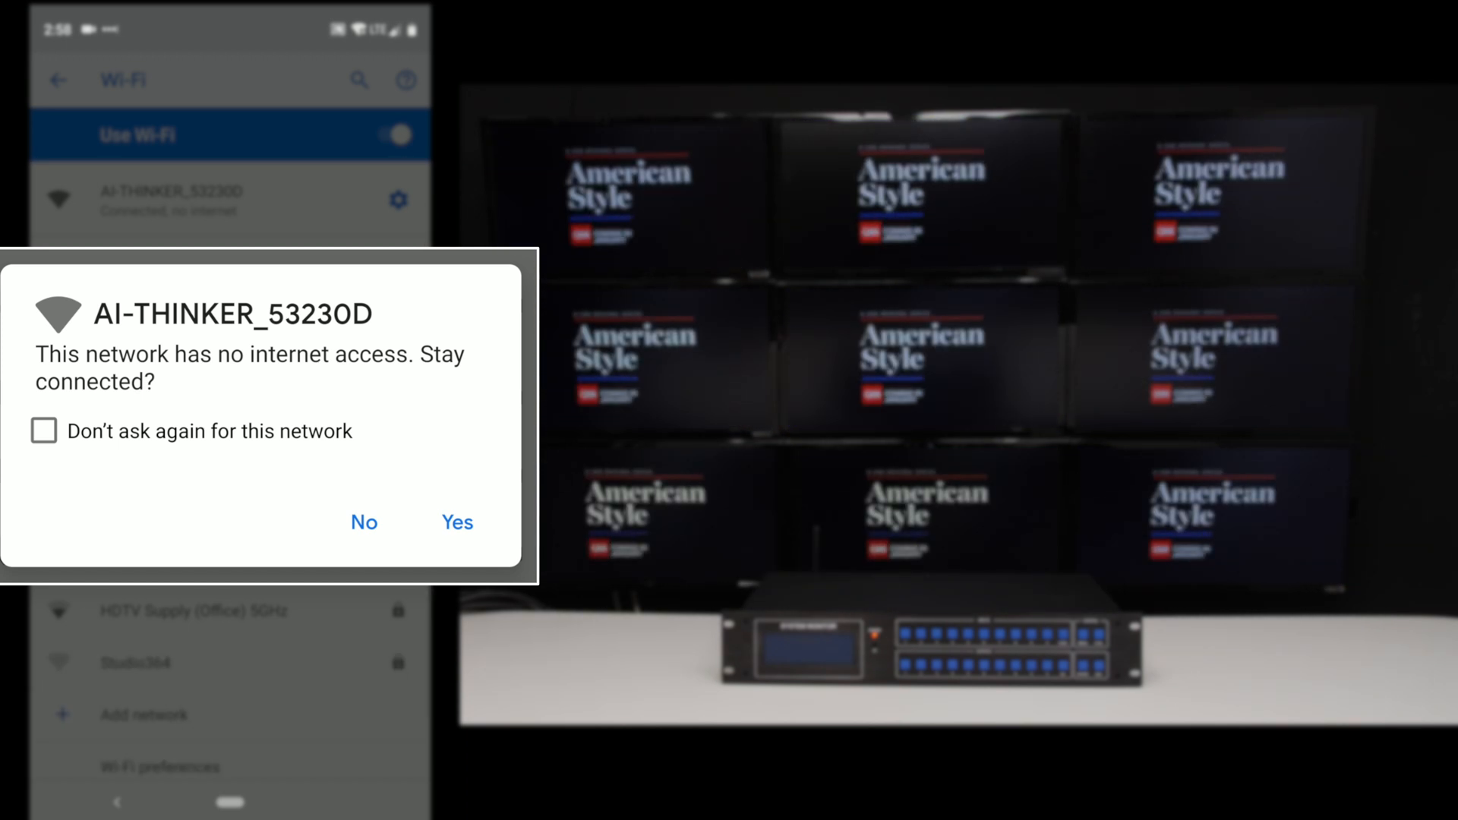
left_click(458, 521)
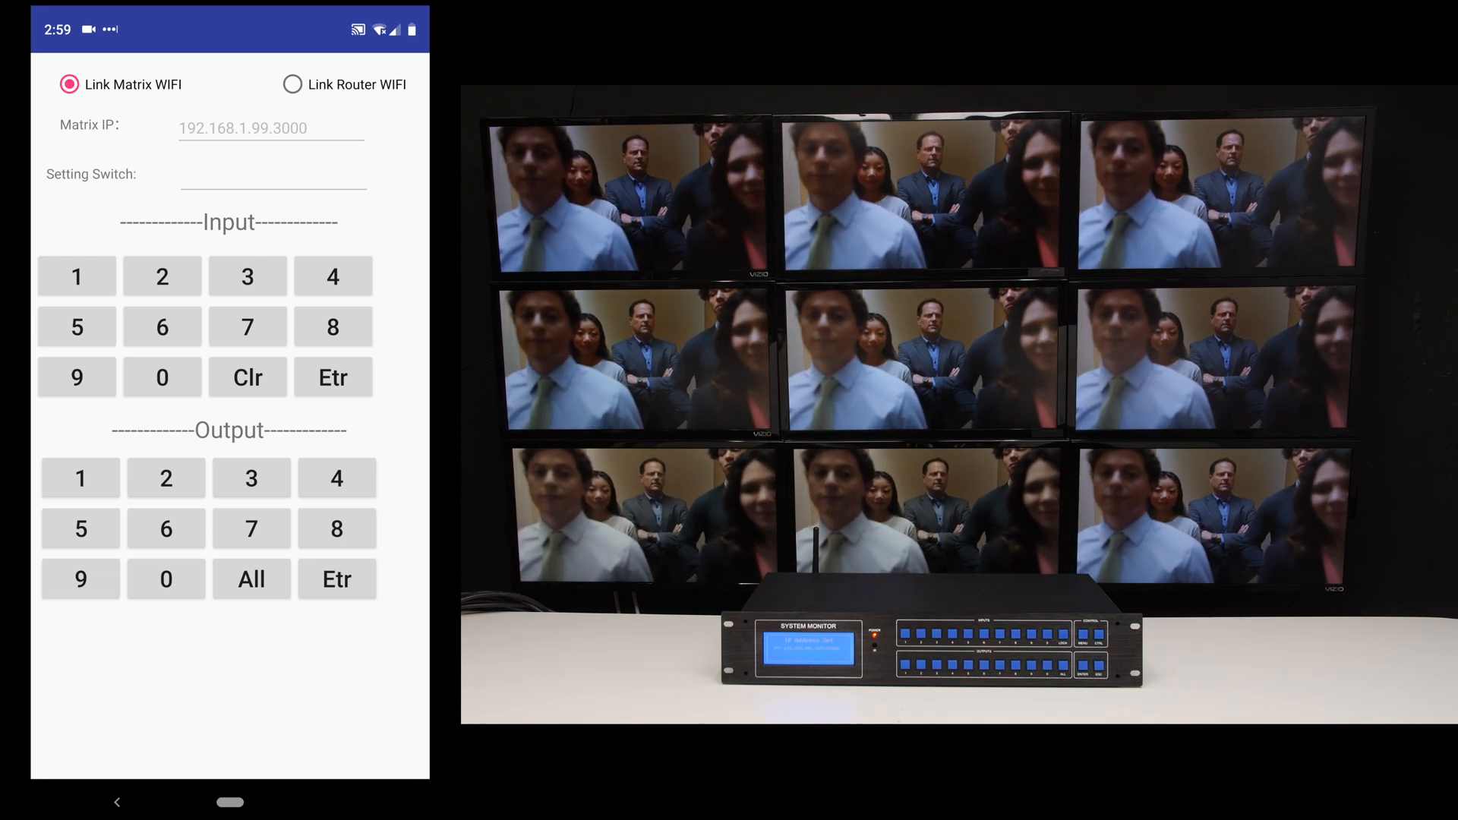
Step: Enter input 3 and send a <03,03>-style route, then start the next route with input 3
left_click(162, 377)
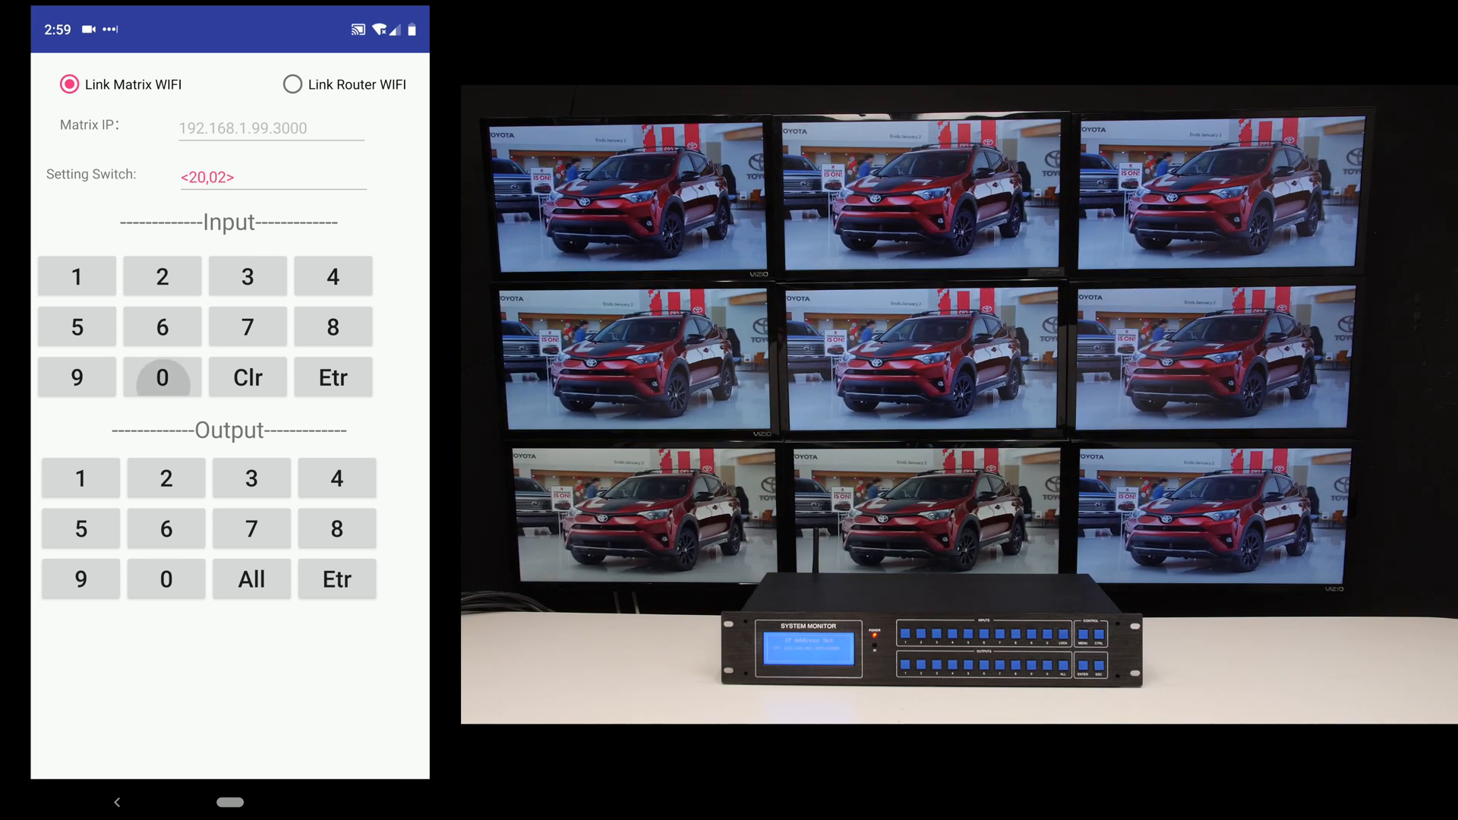
left_click(78, 277)
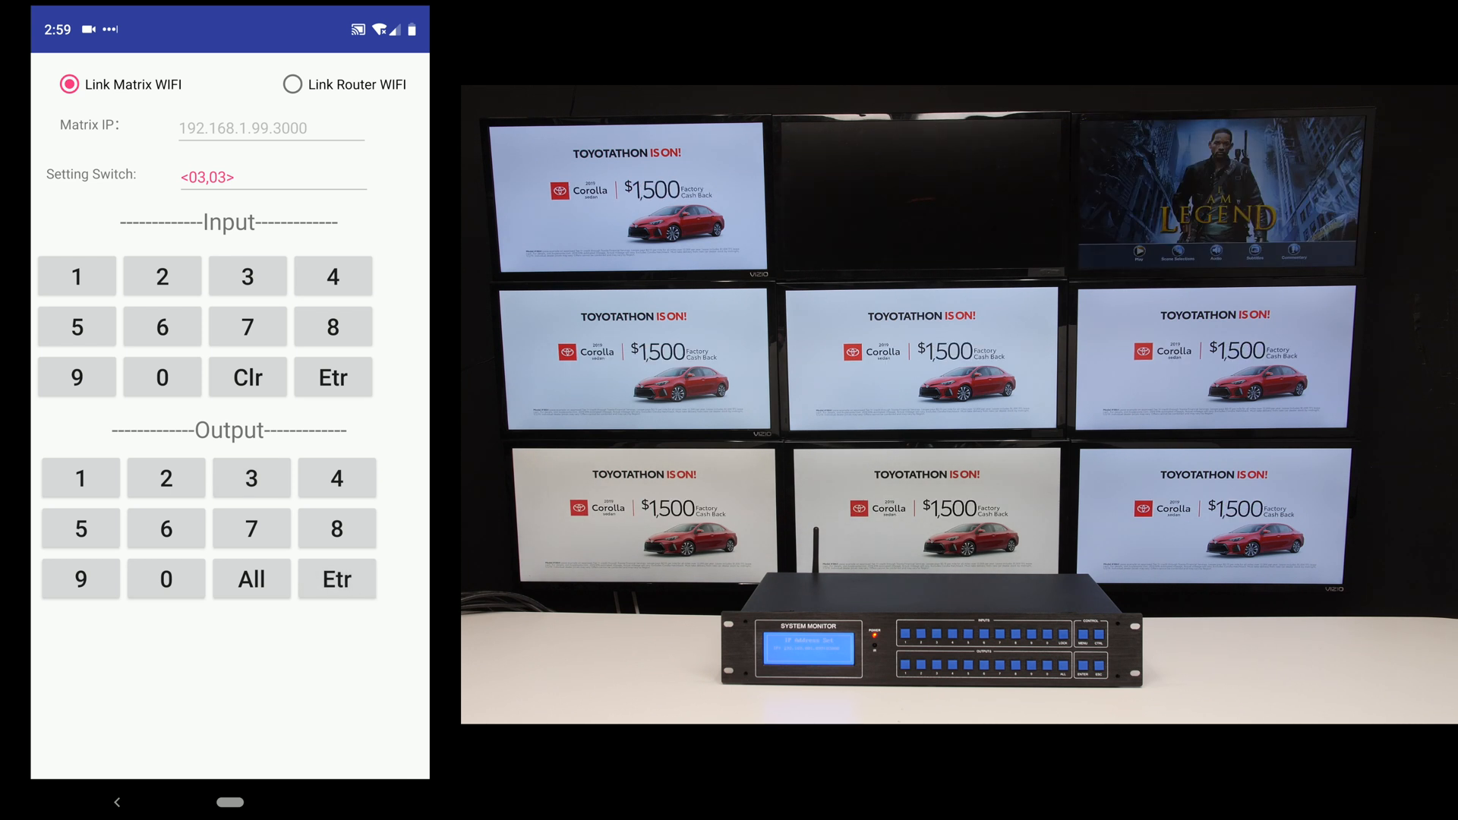
left_click(165, 378)
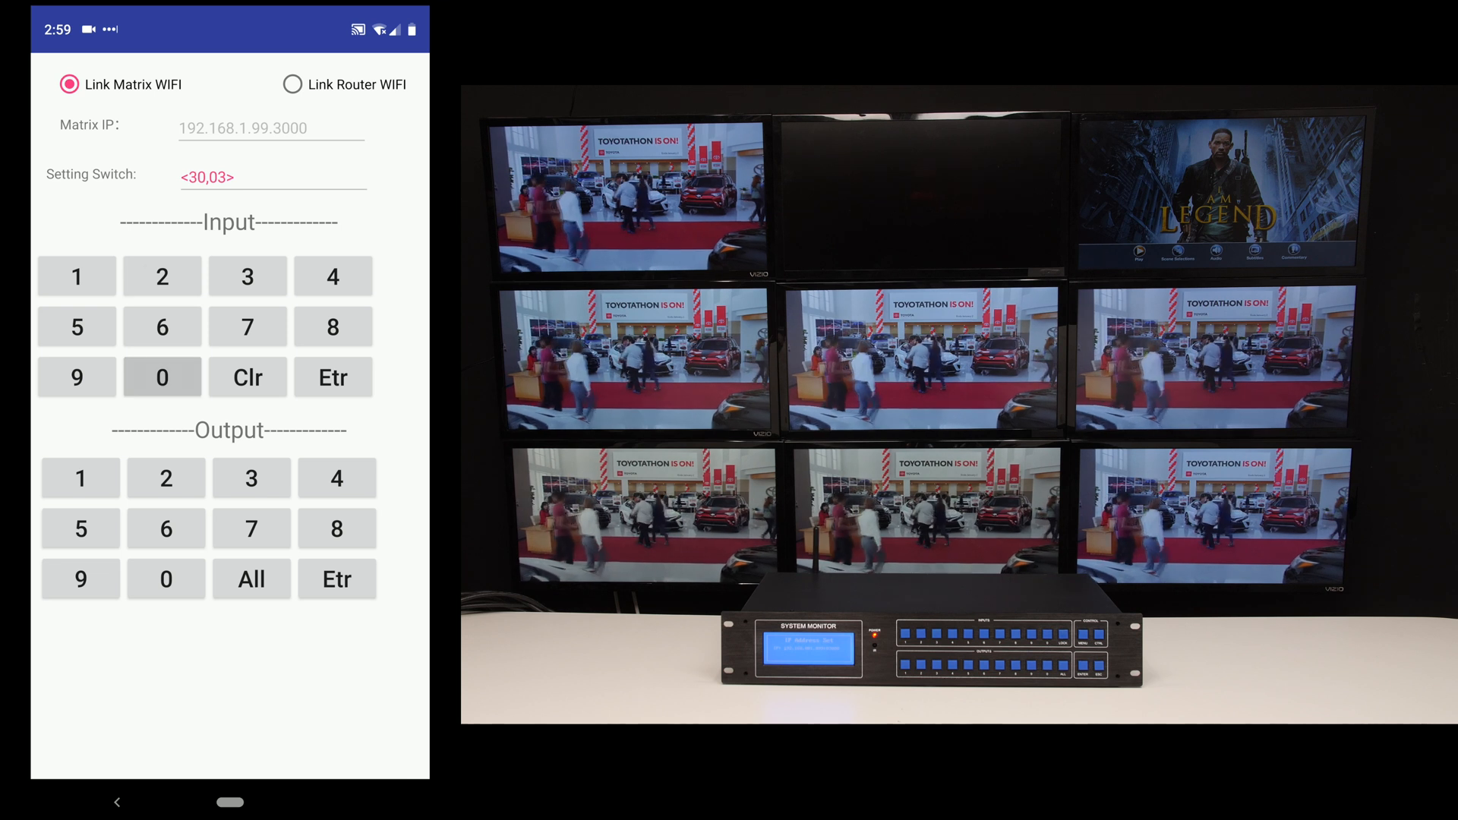